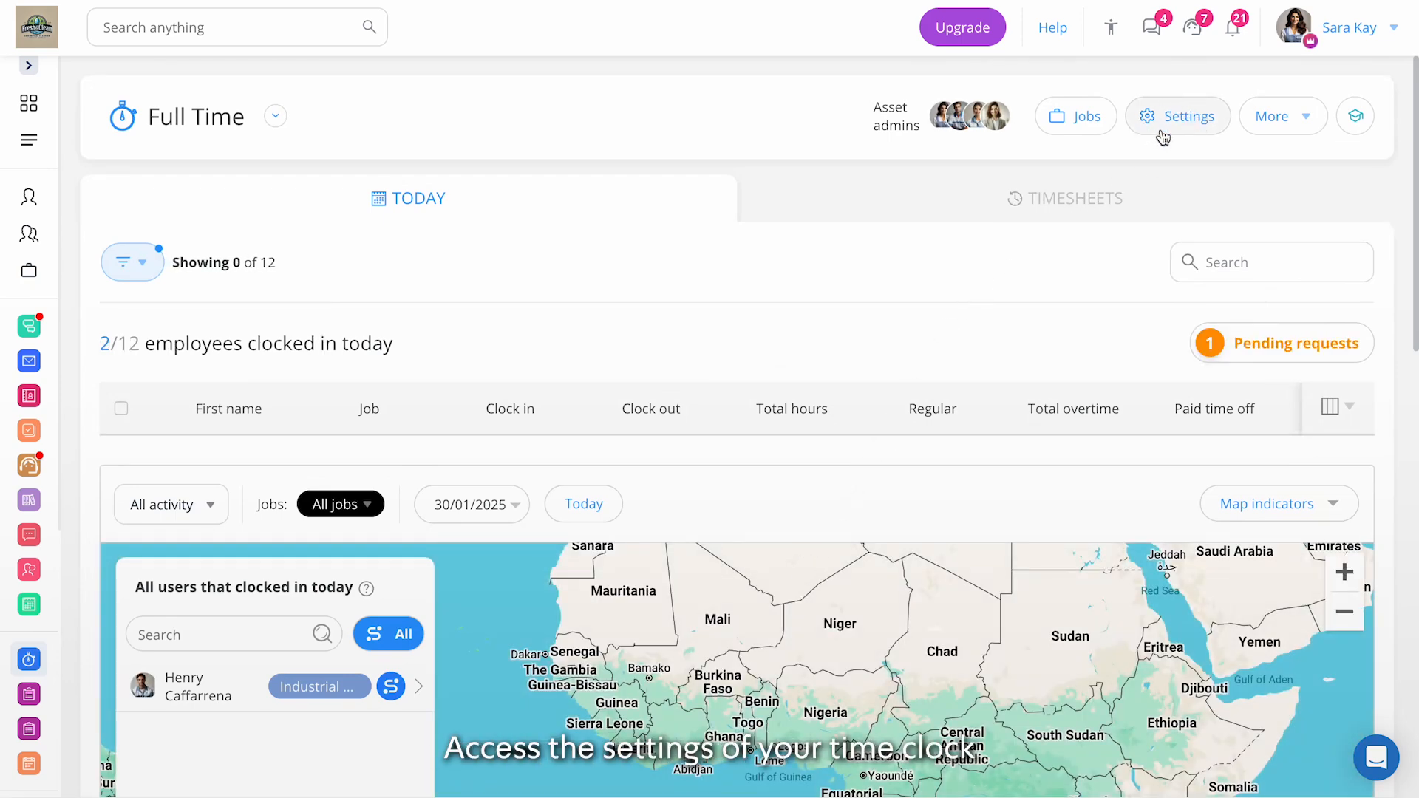
- Open the Settings of the Full Time time clock from its header
{"action": "left_click", "coordinate": [1178, 116]}
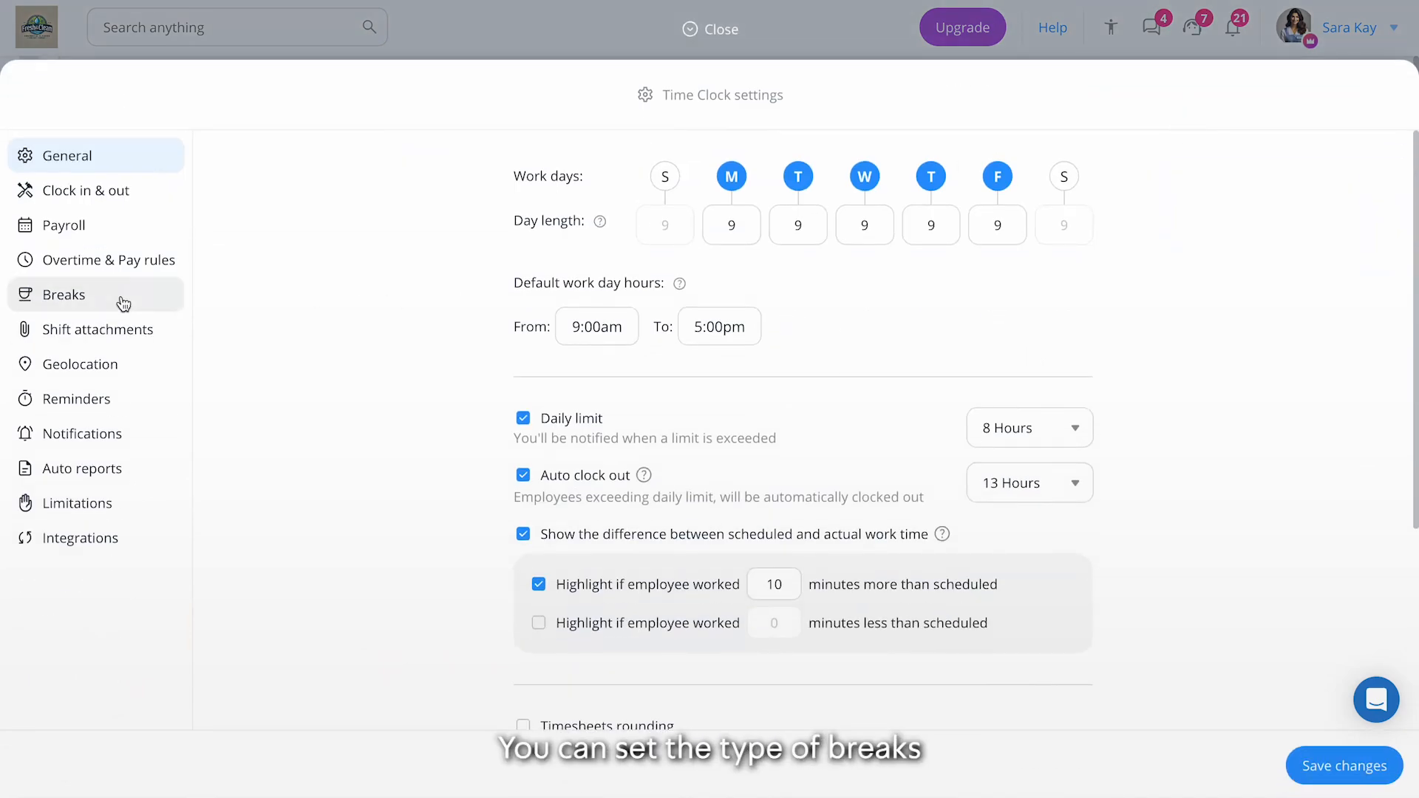
- Show the Breaks section of the Time Clock settings
{"action": "left_click", "coordinate": [64, 294]}
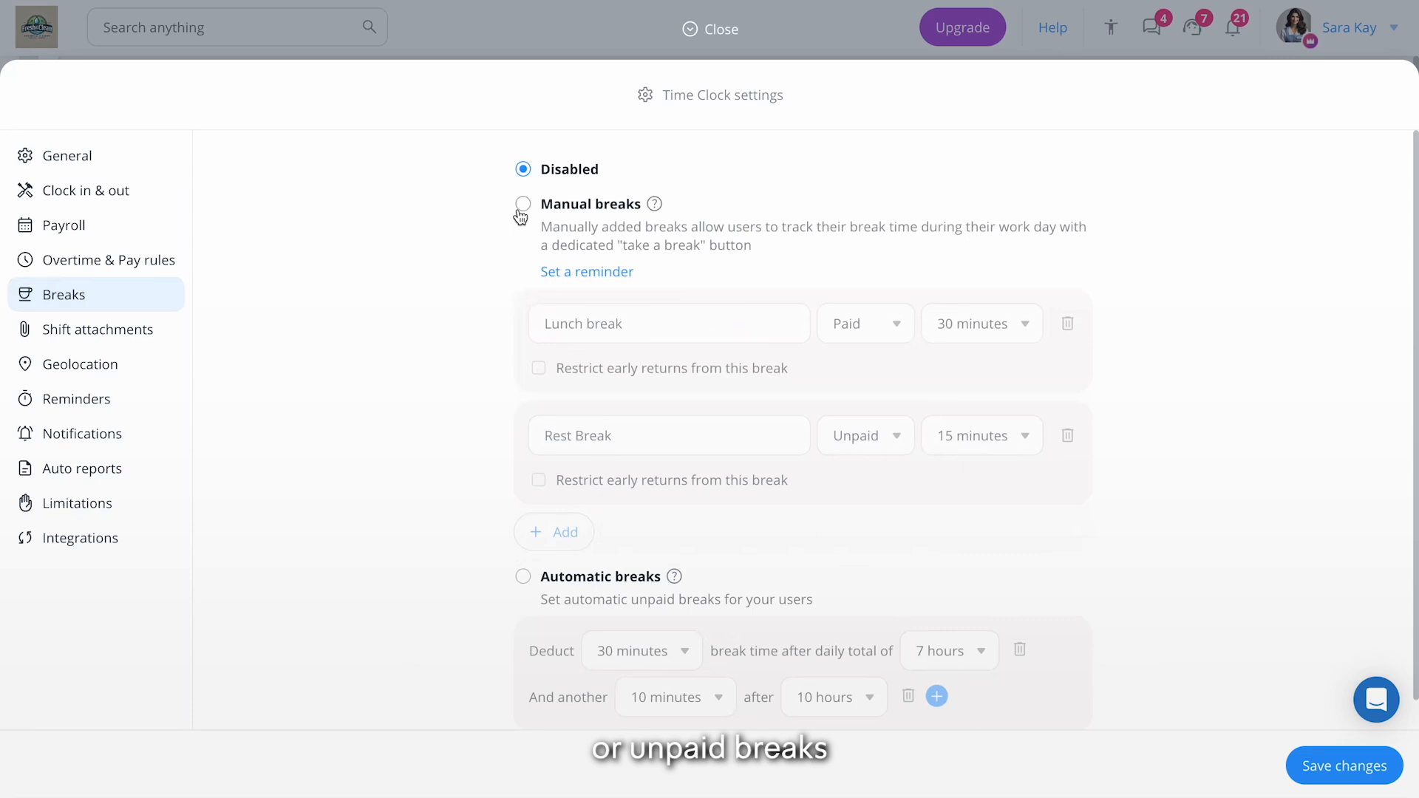
- Enable manual breaks and review the Lunch break's name, Paid status and 30-minute duration
{"action": "left_click", "coordinate": [524, 204]}
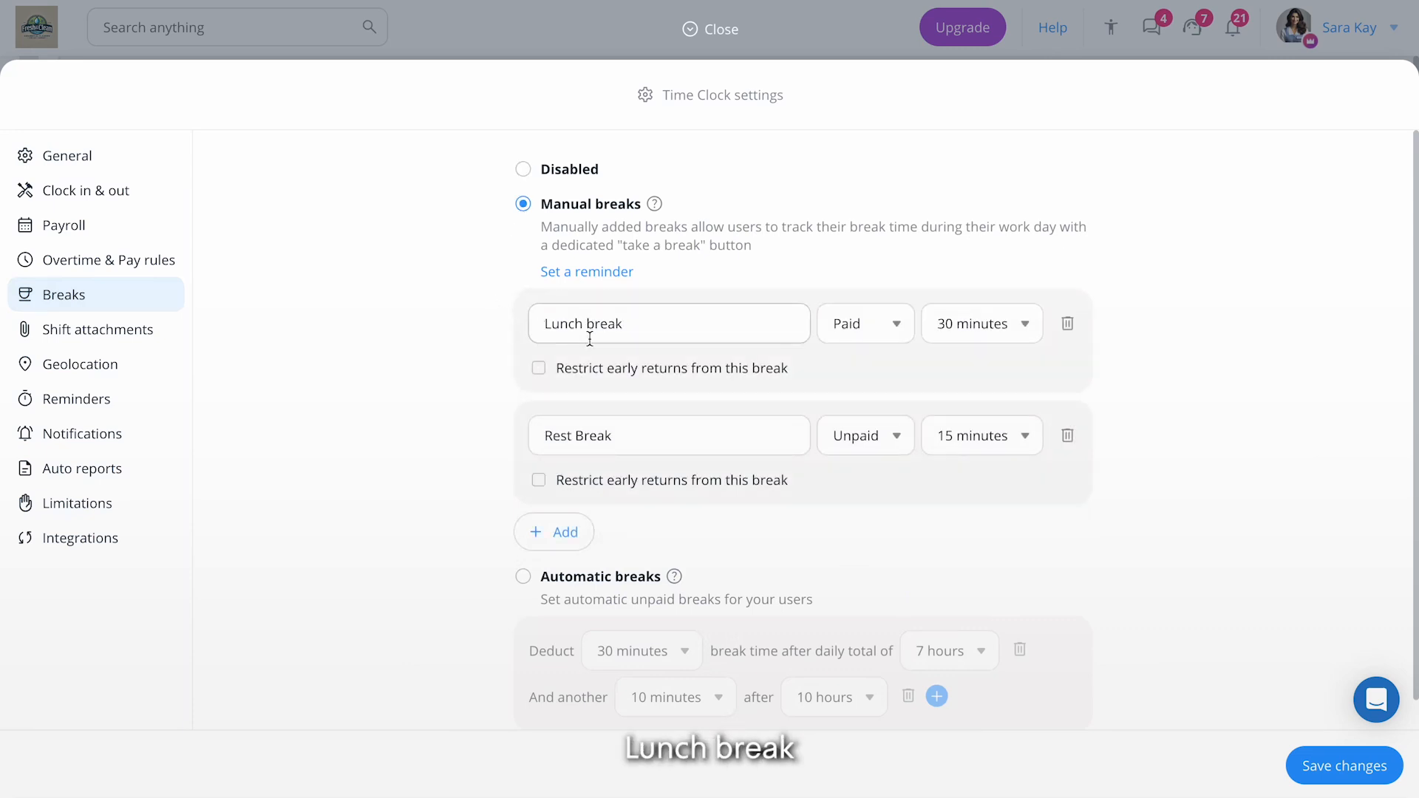
{"action": "left_click", "coordinate": [865, 324]}
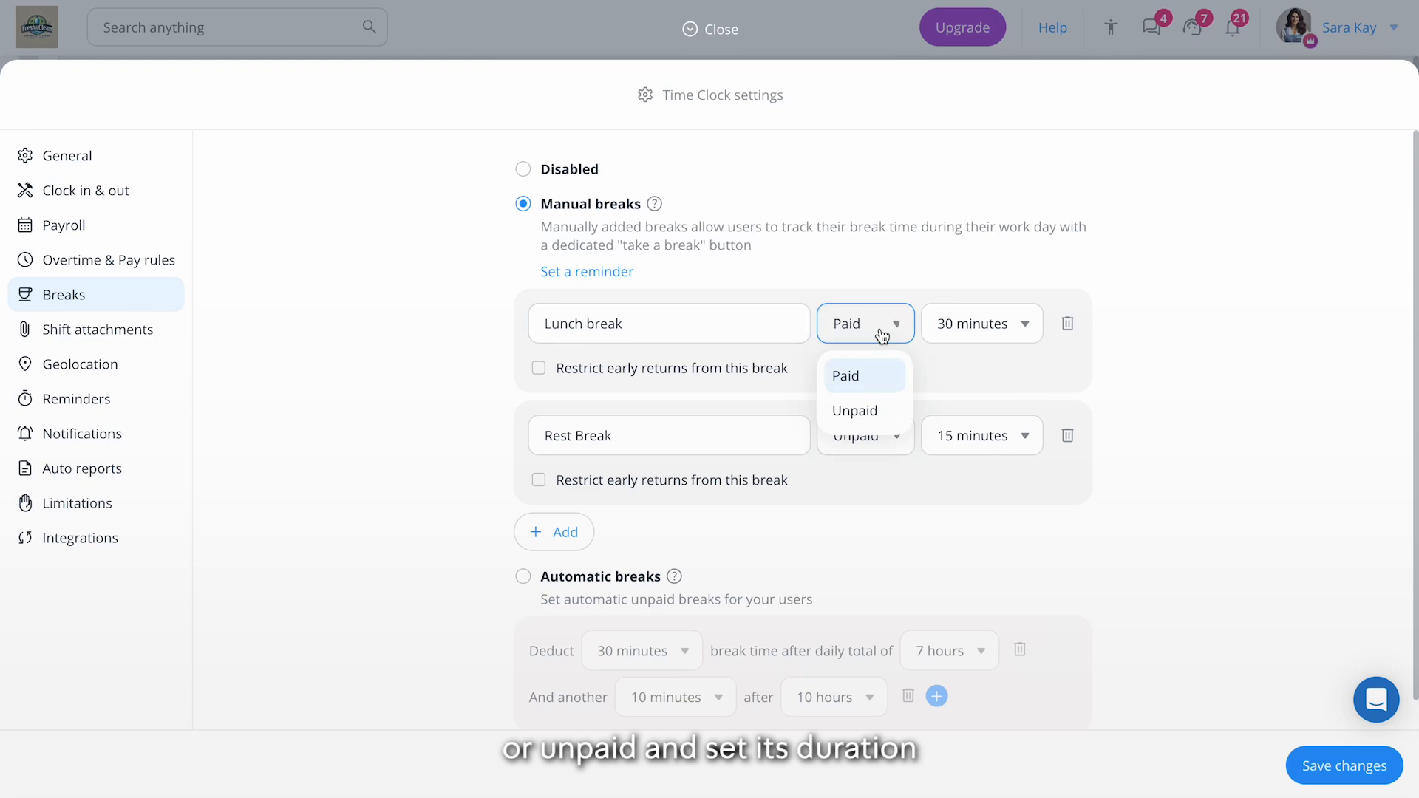
{"action": "left_click", "coordinate": [982, 324]}
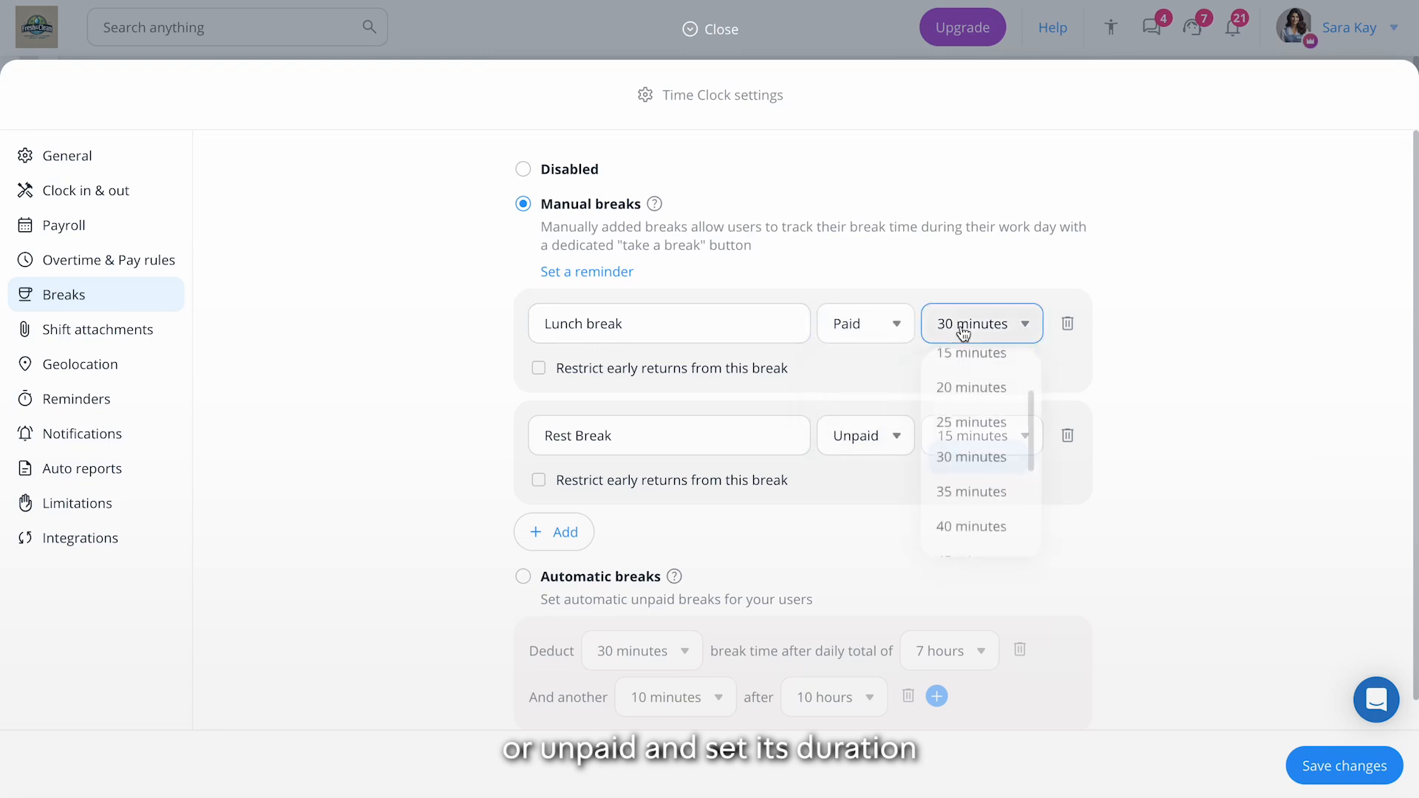
{"action": "left_click", "coordinate": [969, 435]}
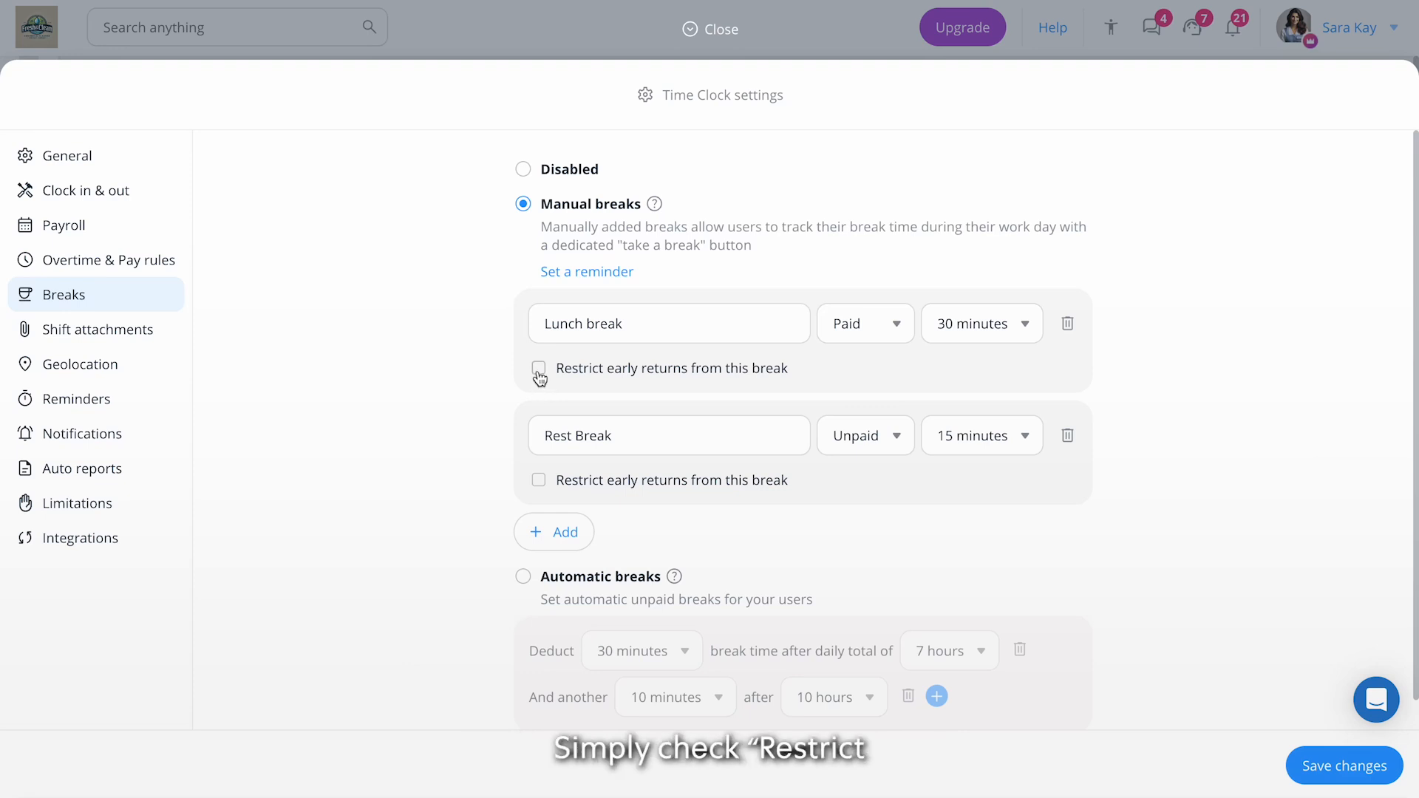
- Restrict early returns from both the Lunch break and the Rest Break
{"action": "left_click", "coordinate": [538, 368]}
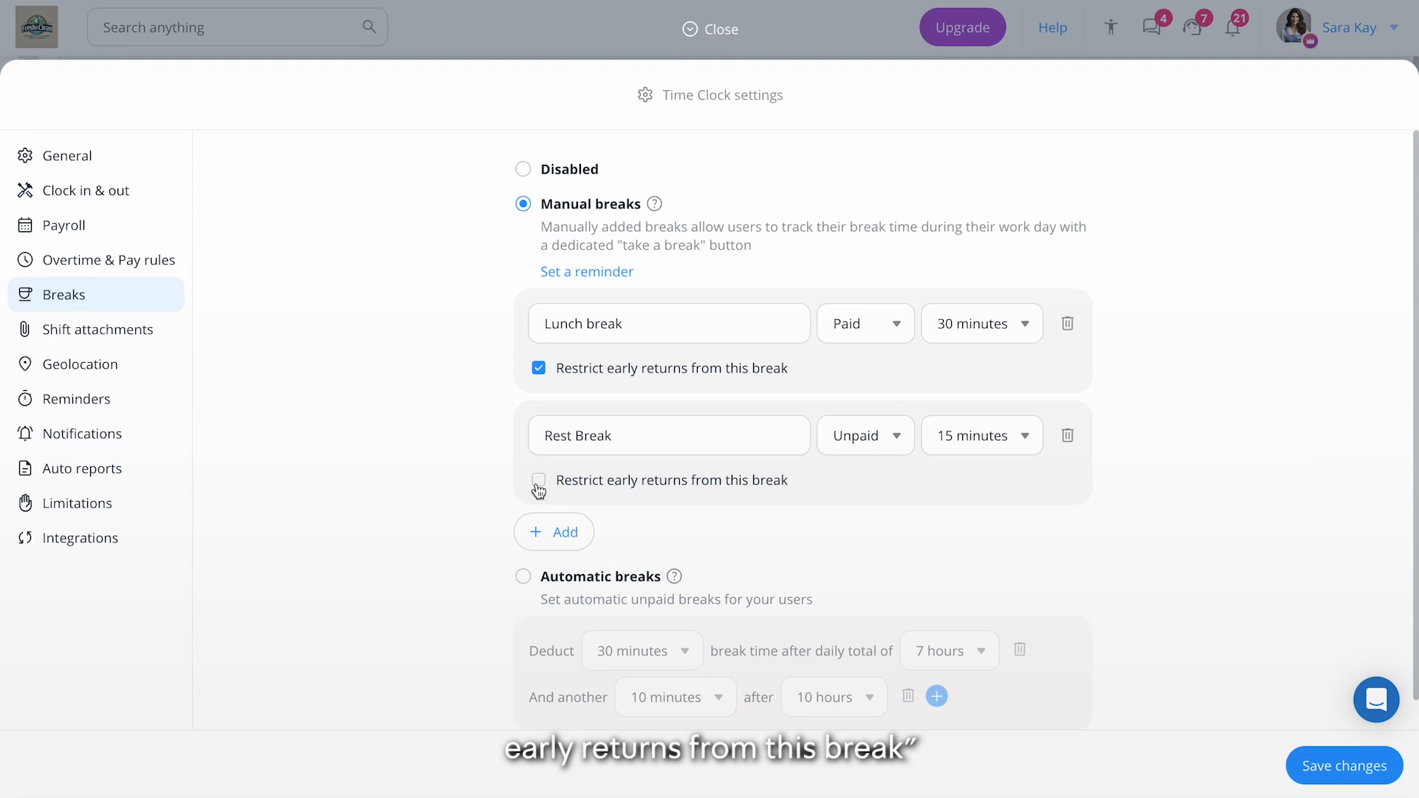
{"action": "left_click", "coordinate": [538, 479]}
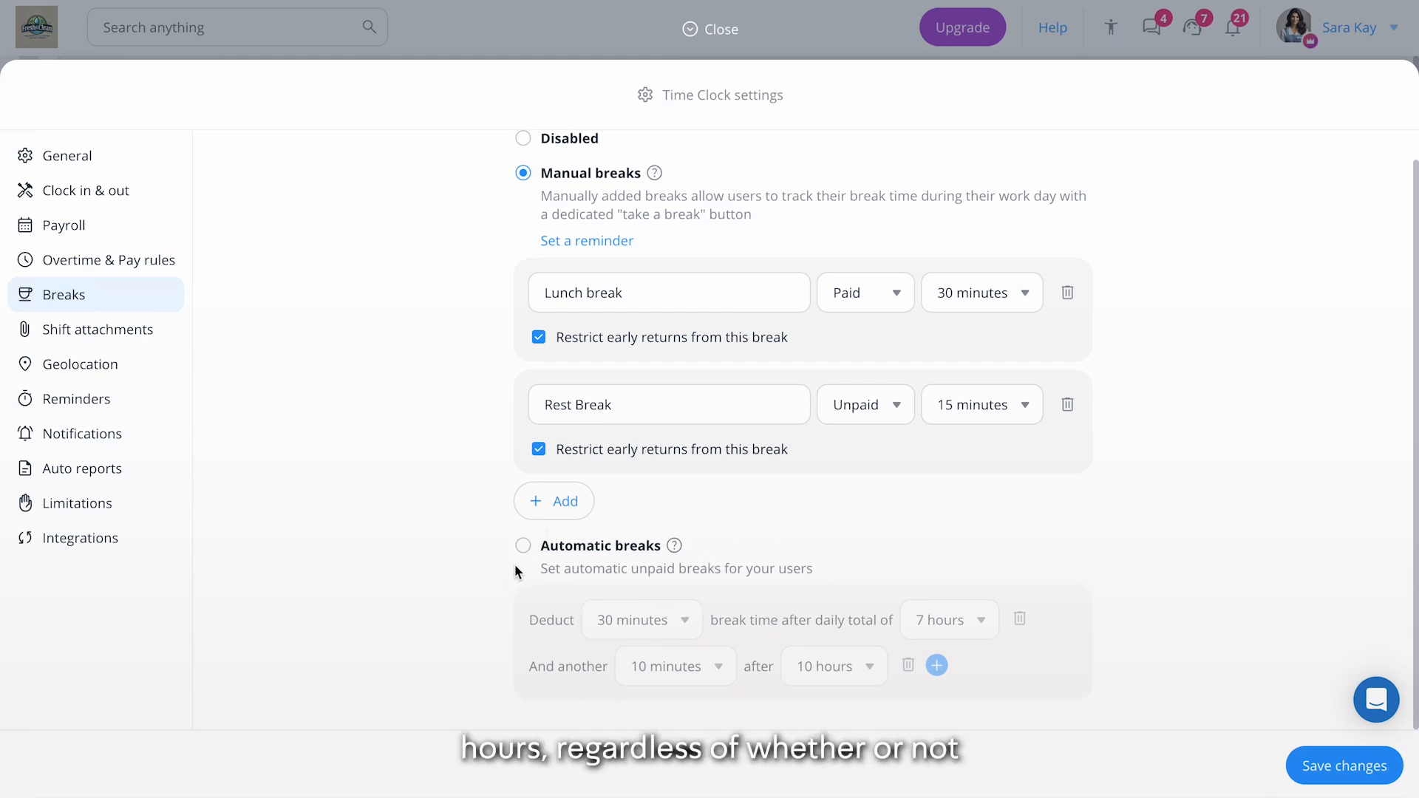
- Enable automatic unpaid breaks deducting 30 minutes after 7 hours and 10 minutes after 10 hours
{"action": "left_click", "coordinate": [523, 546]}
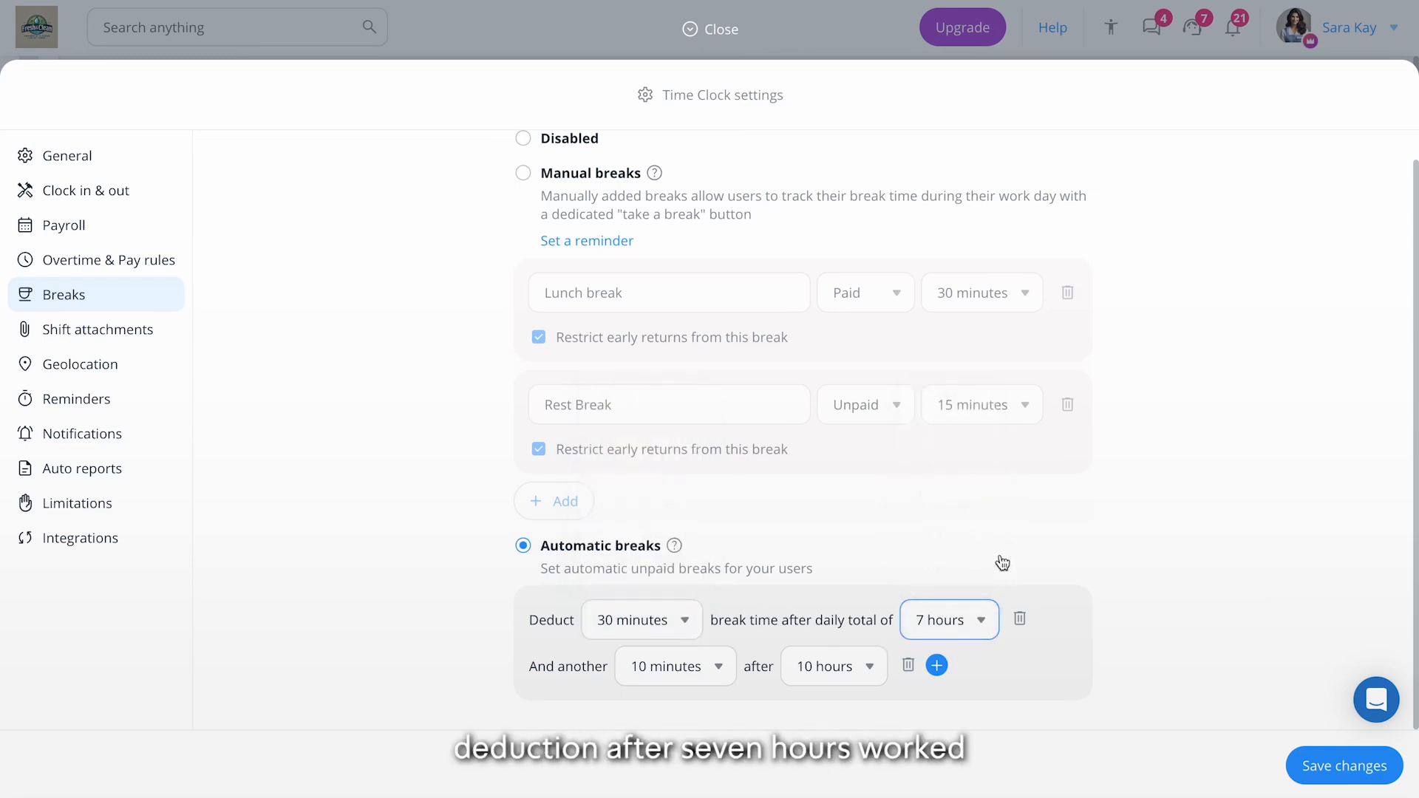
{"action": "mouse_move", "coordinate": [1095, 618]}
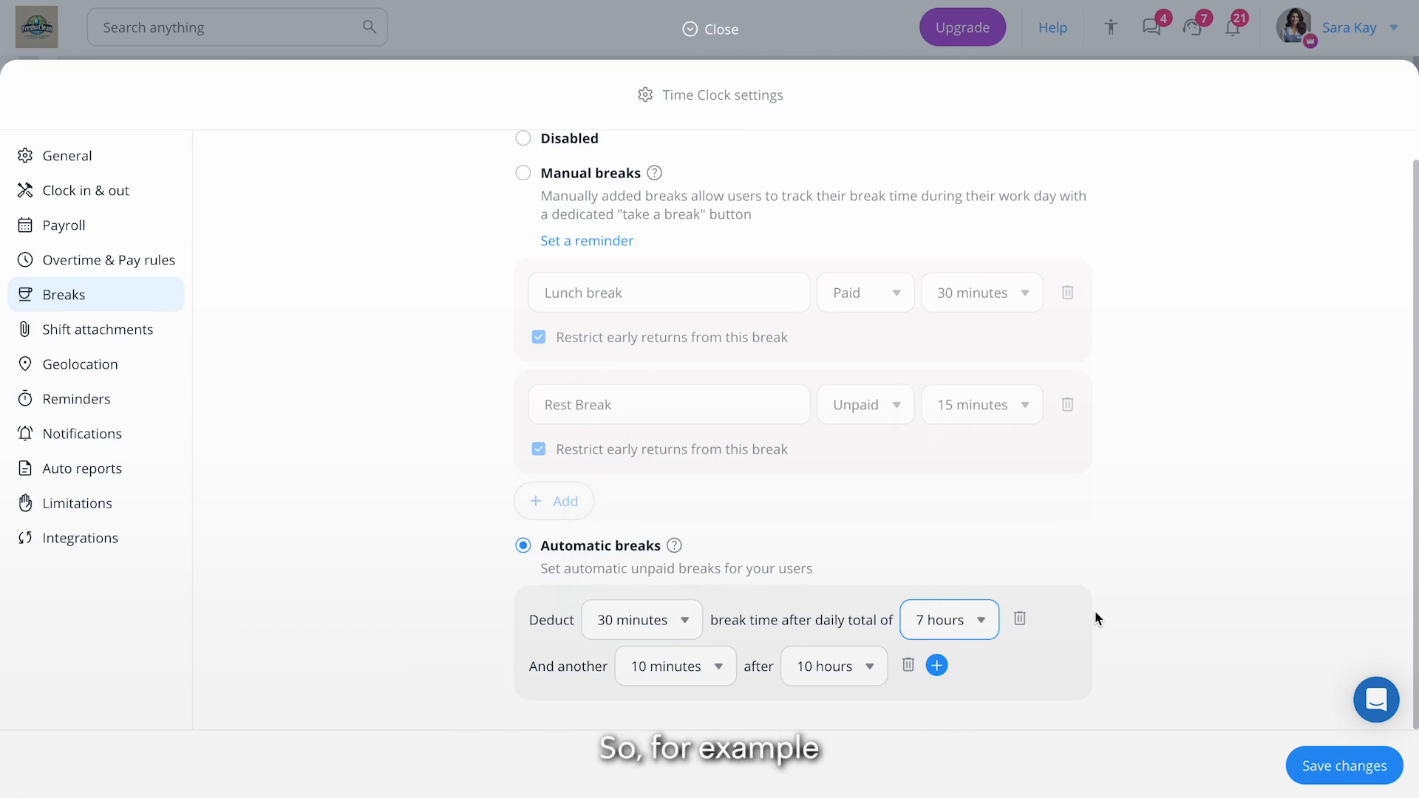
{"action": "mouse_move", "coordinate": [1047, 601]}
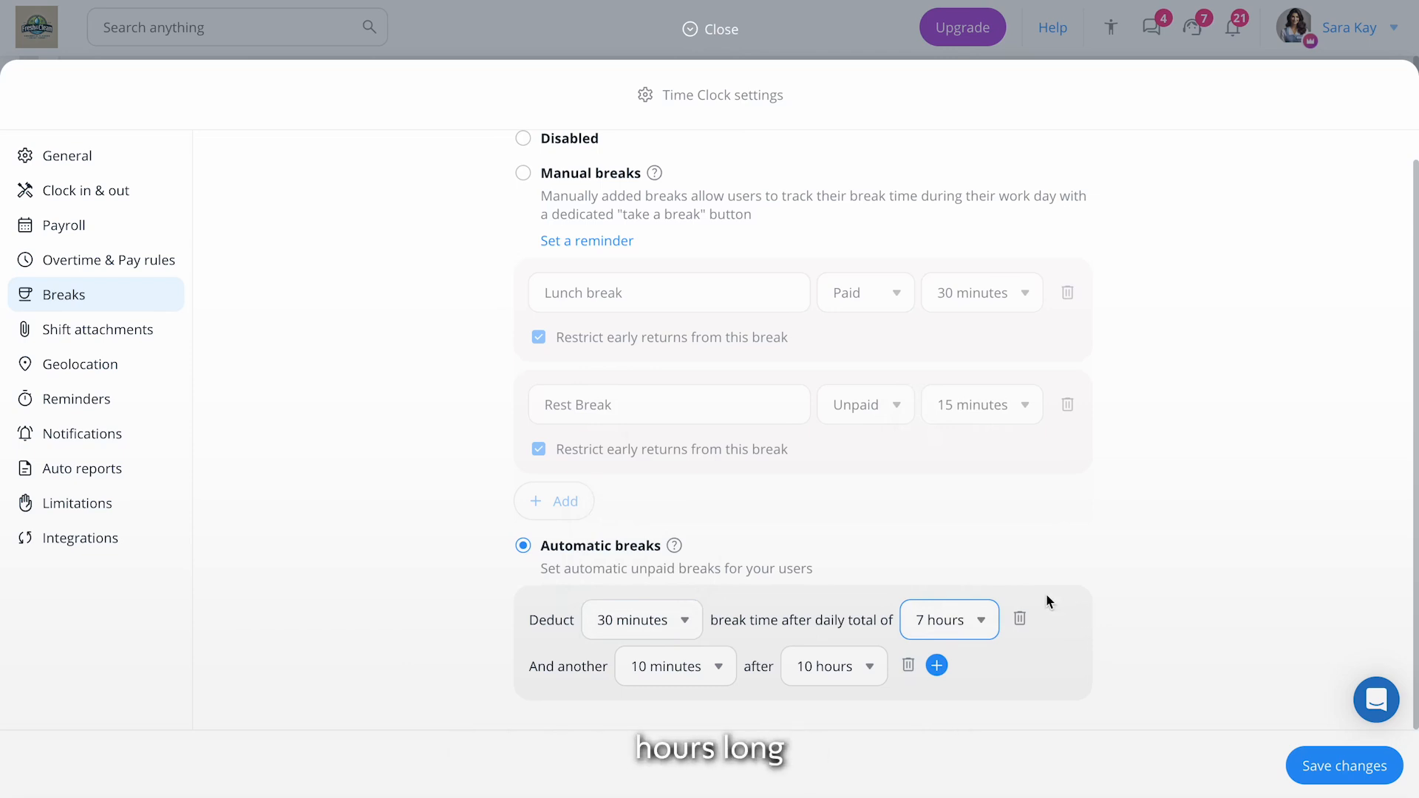
{"action": "left_click", "coordinate": [523, 173]}
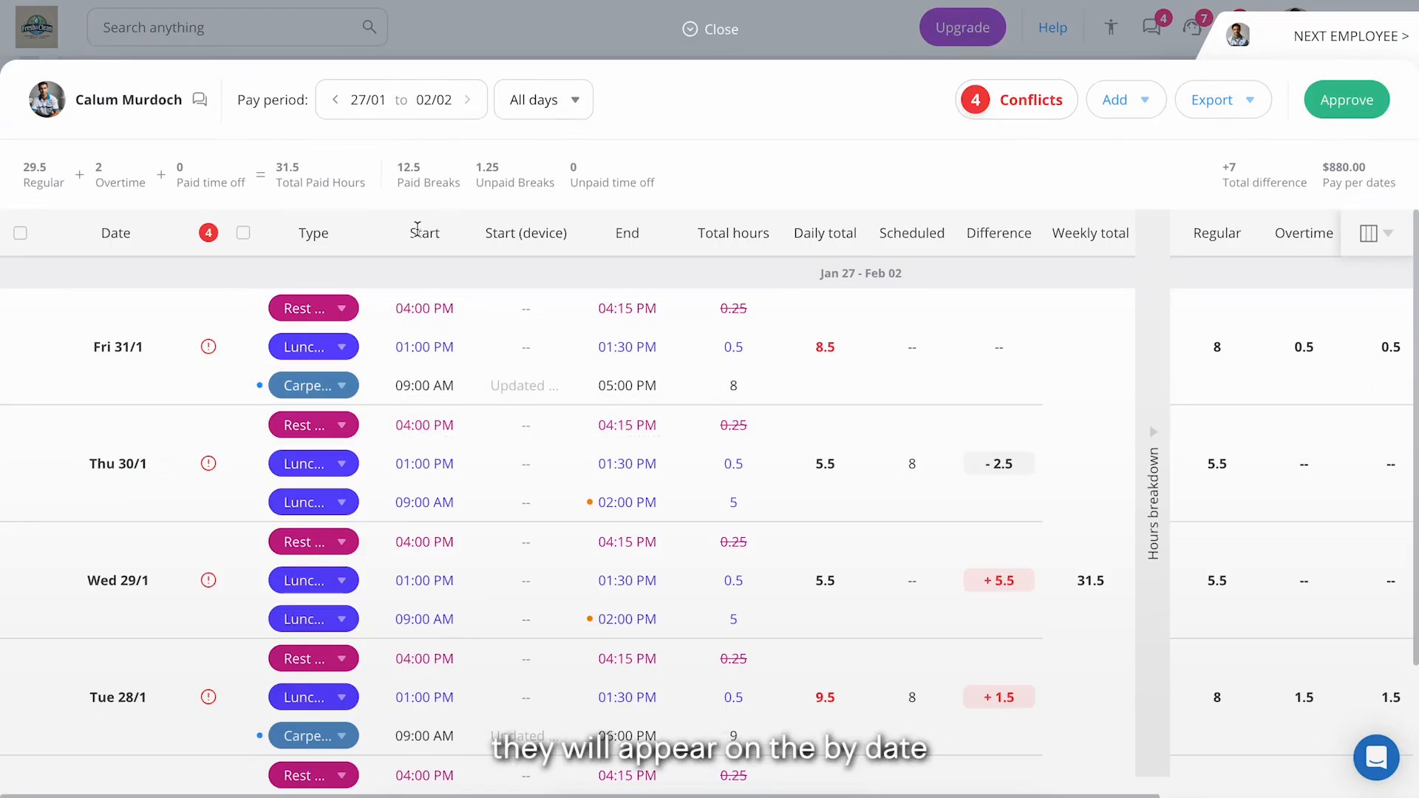
{"action": "left_click", "coordinate": [311, 308]}
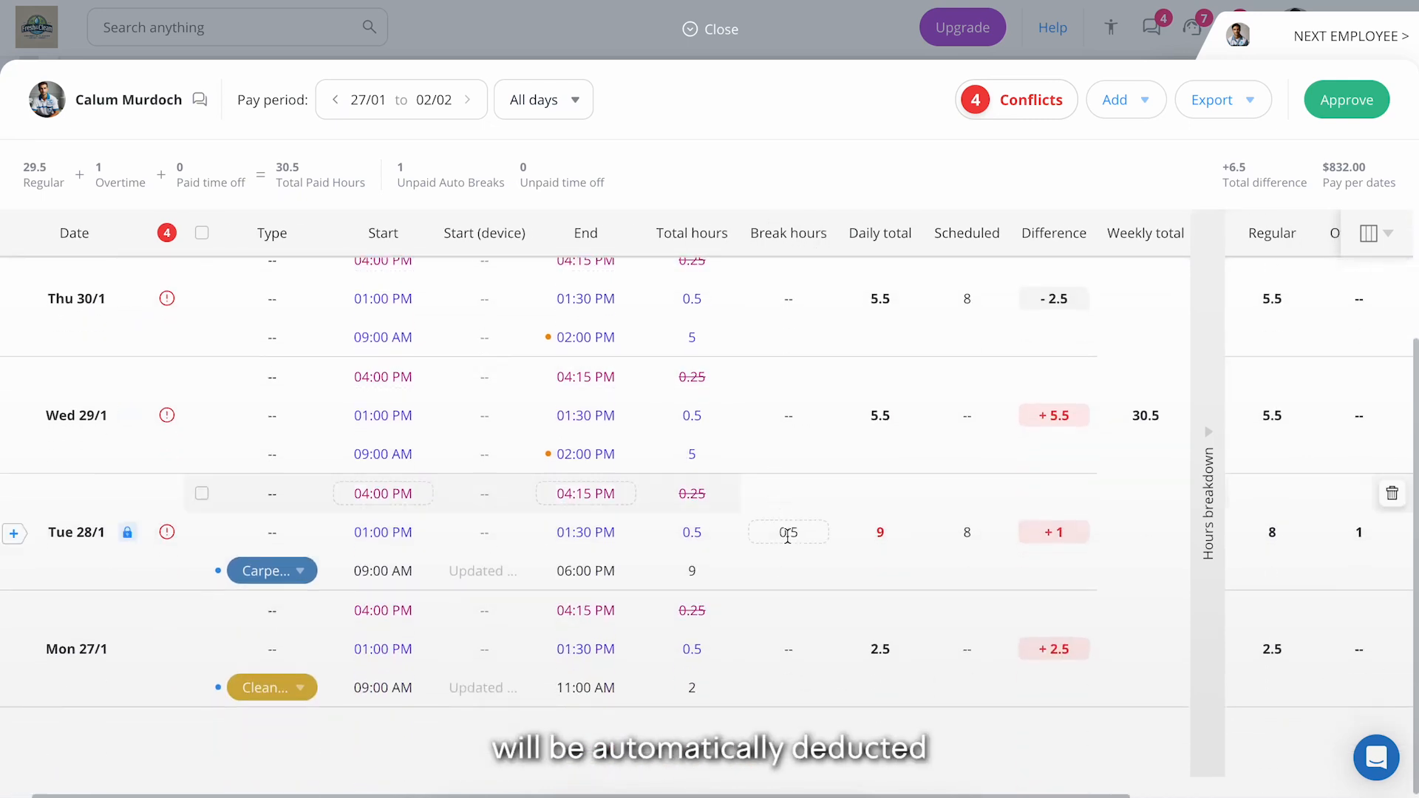
{"action": "scroll", "scroll_direction": "down", "scroll_amount": 3}
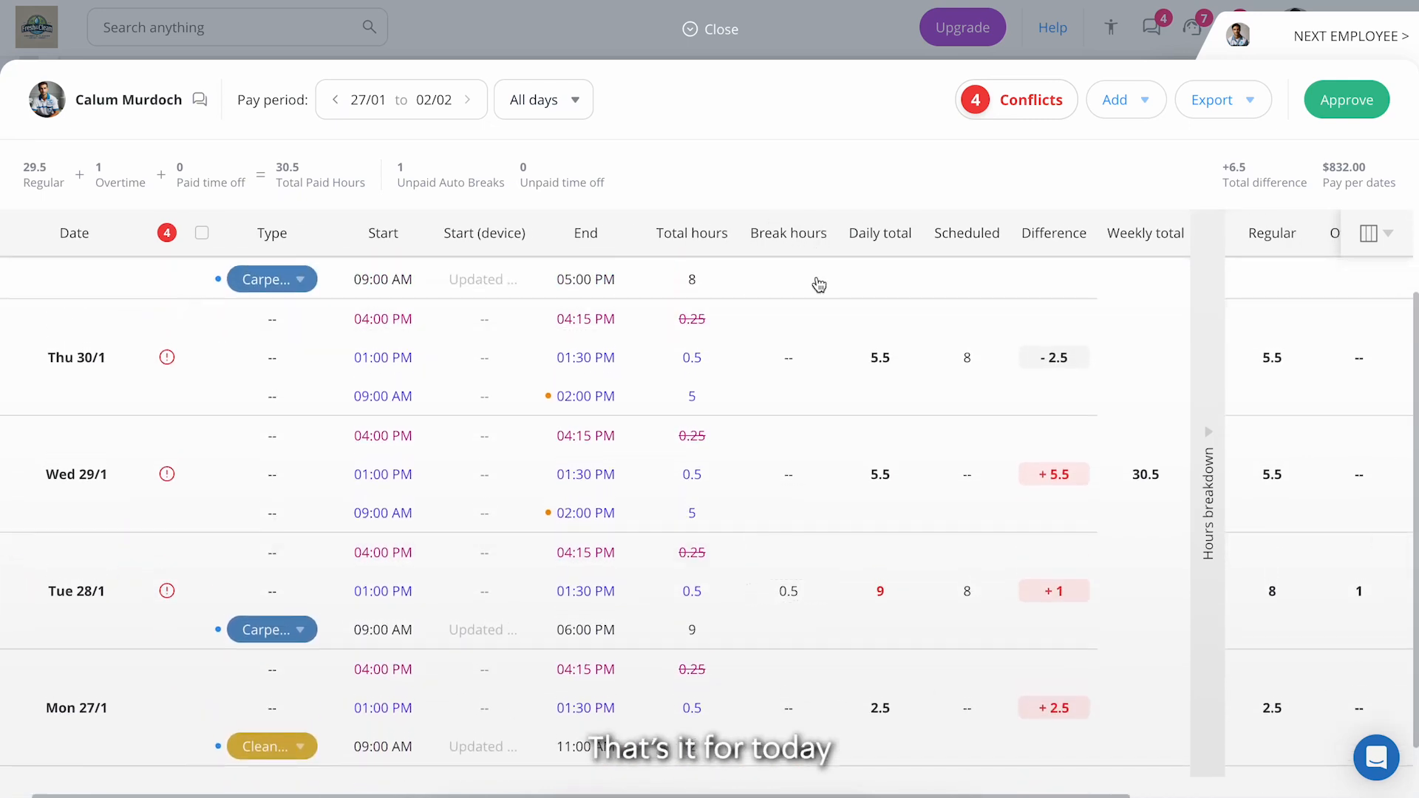